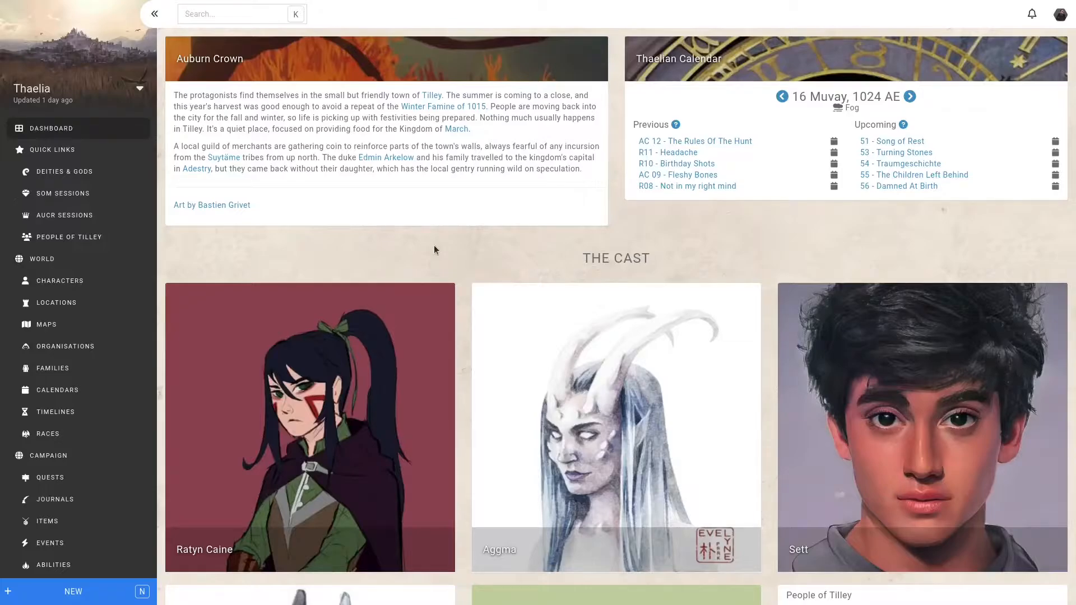
pyautogui.moveTo(110, 261)
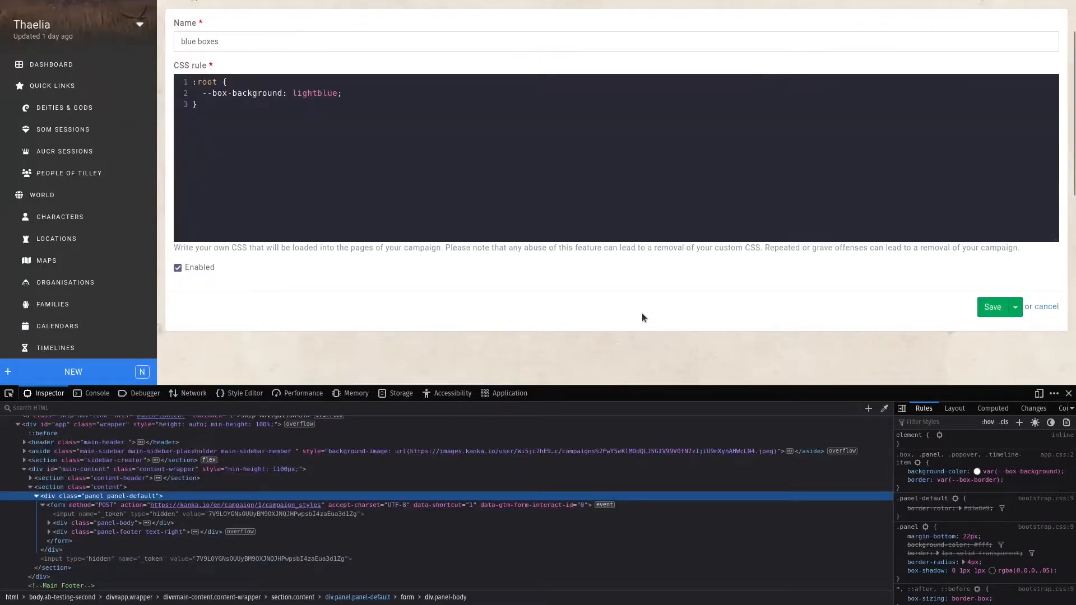
pyautogui.moveTo(639, 310)
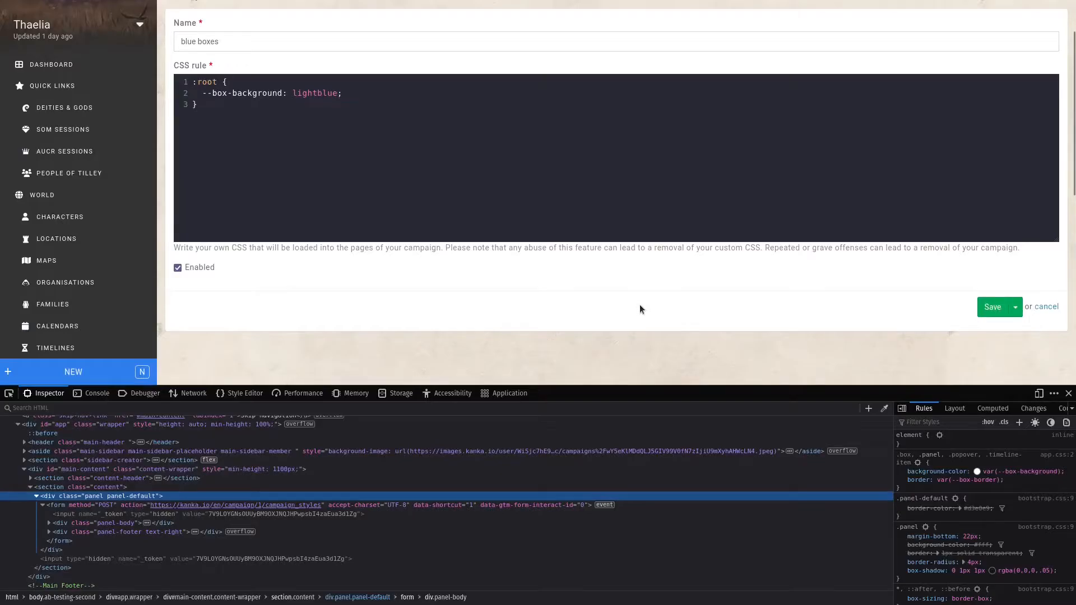
# - Save the 'blue boxes' CSS style, then disable it for the Thaelia campaign
pyautogui.click(992, 307)
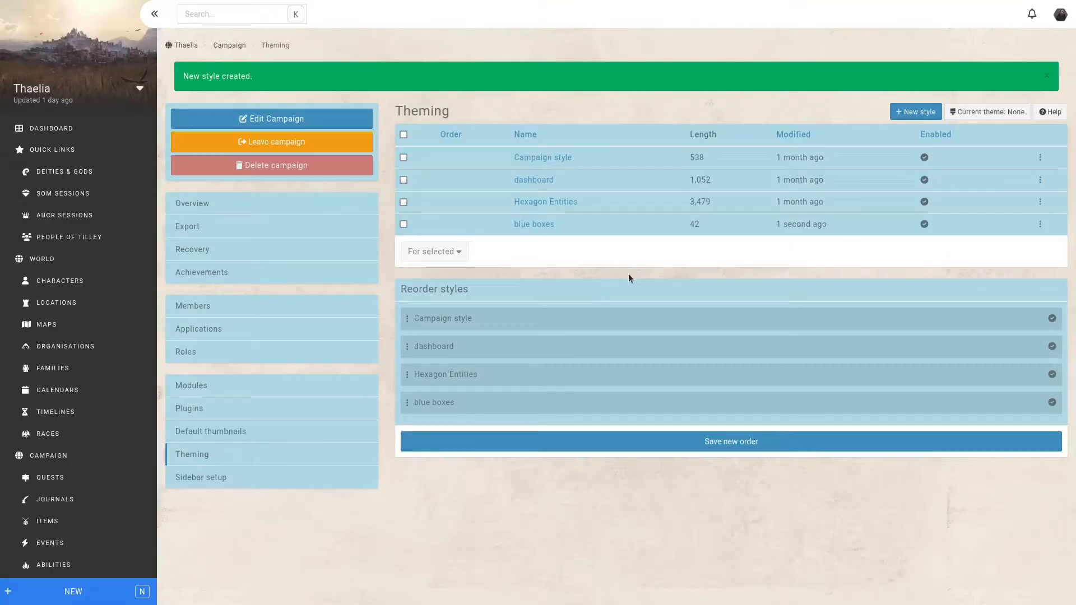
pyautogui.moveTo(622, 264)
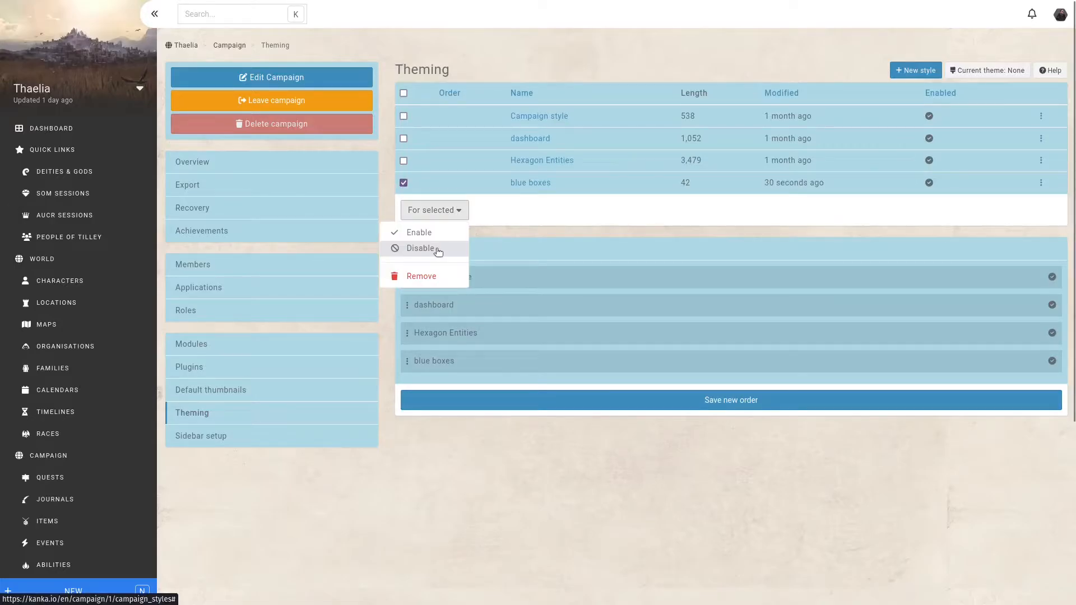
pyautogui.click(421, 248)
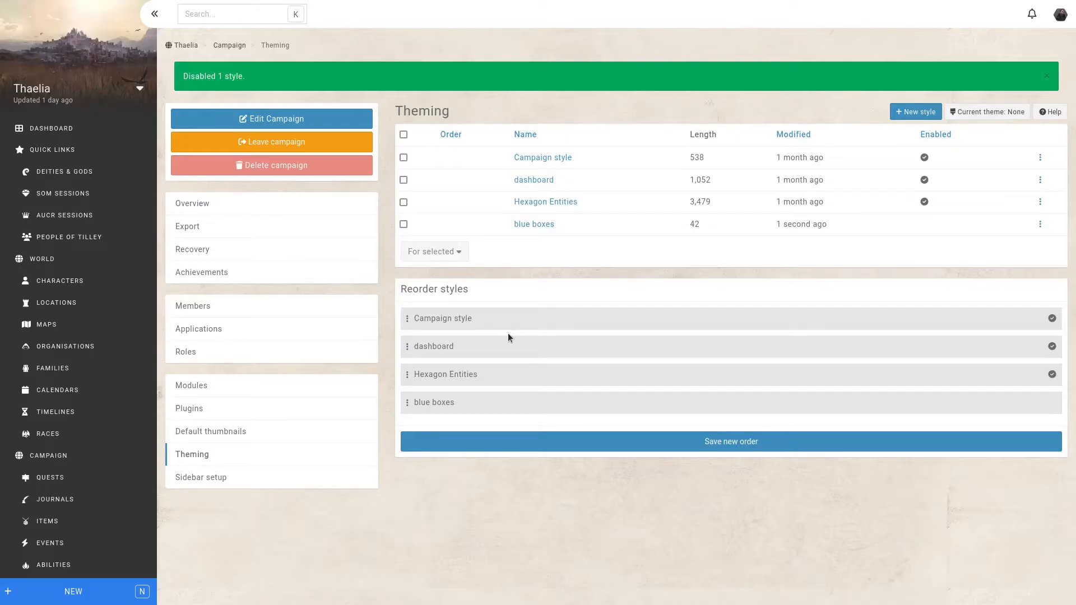
pyautogui.moveTo(518, 338)
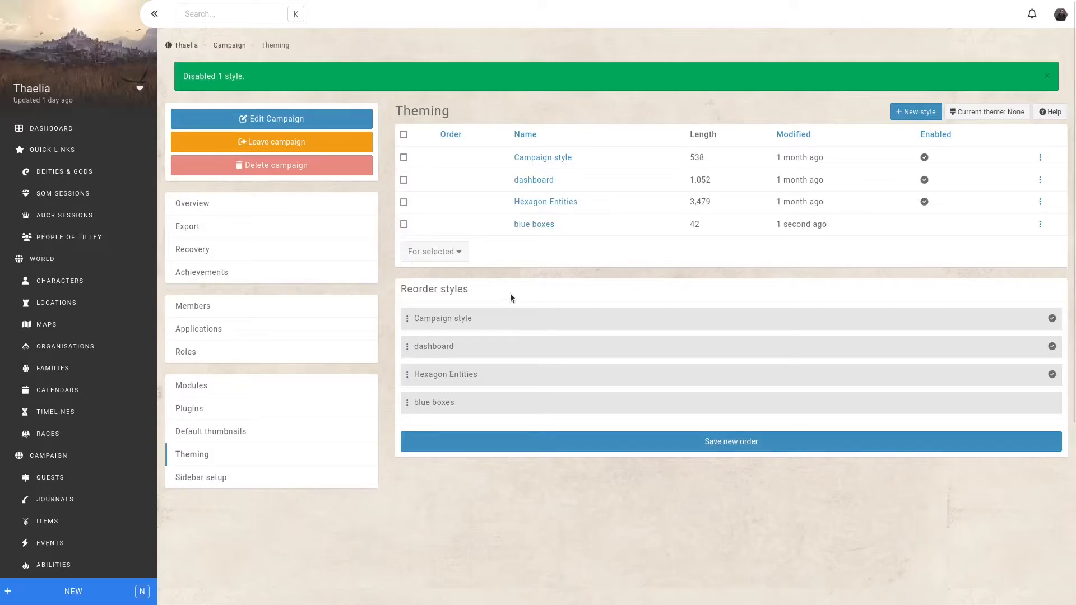
pyautogui.moveTo(484, 304)
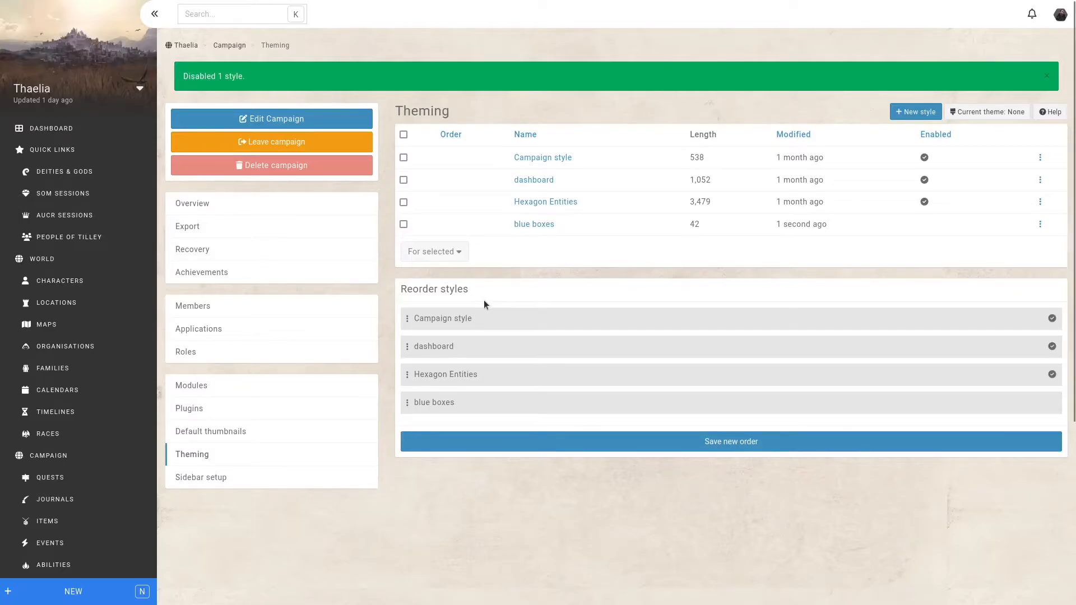
pyautogui.moveTo(314, 372)
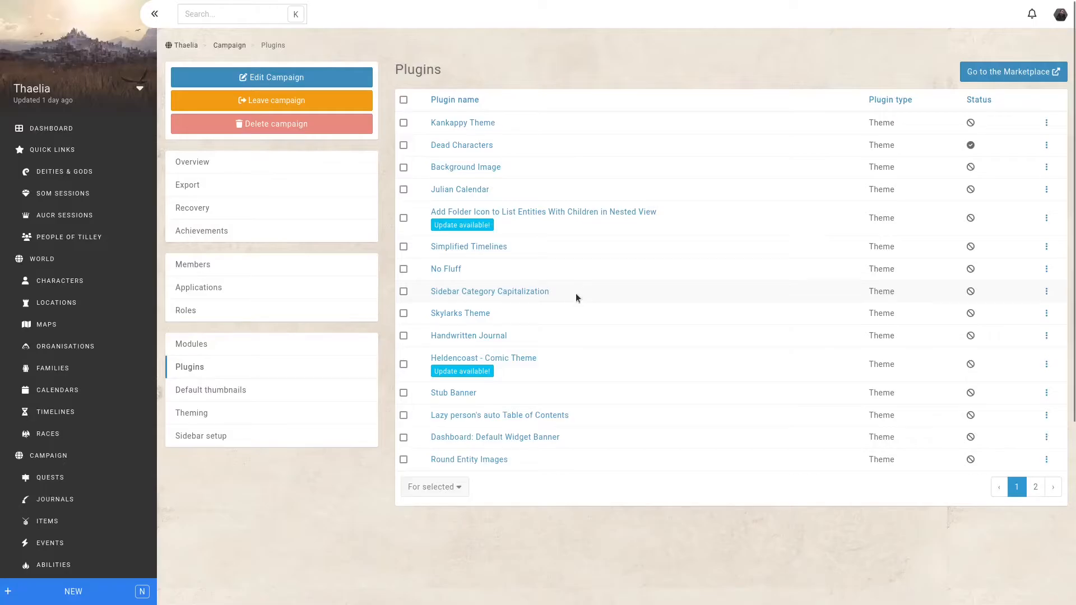
pyautogui.moveTo(884, 136)
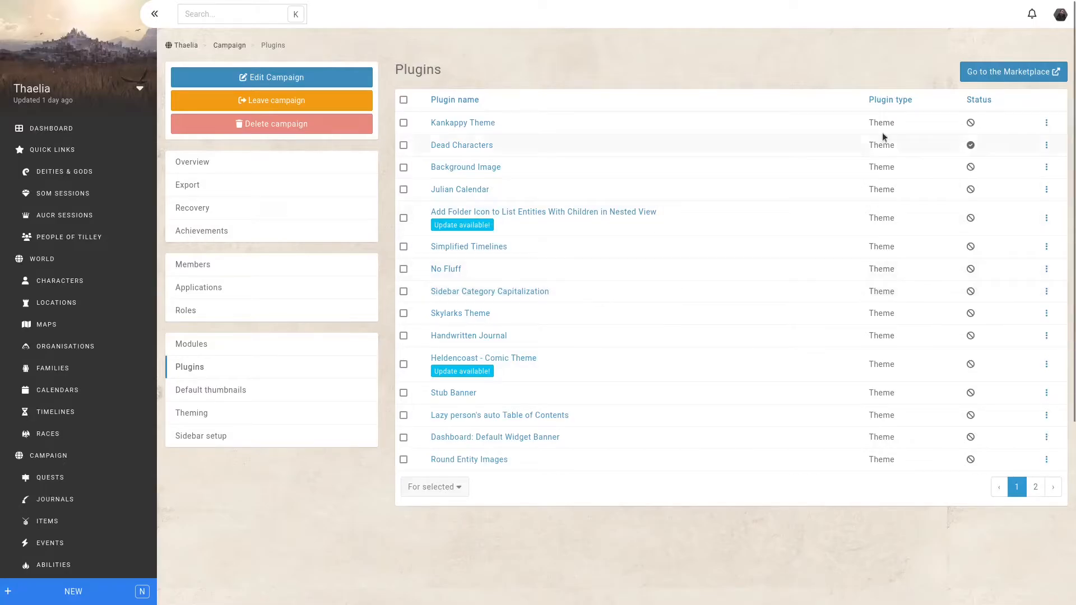
pyautogui.moveTo(1013, 72)
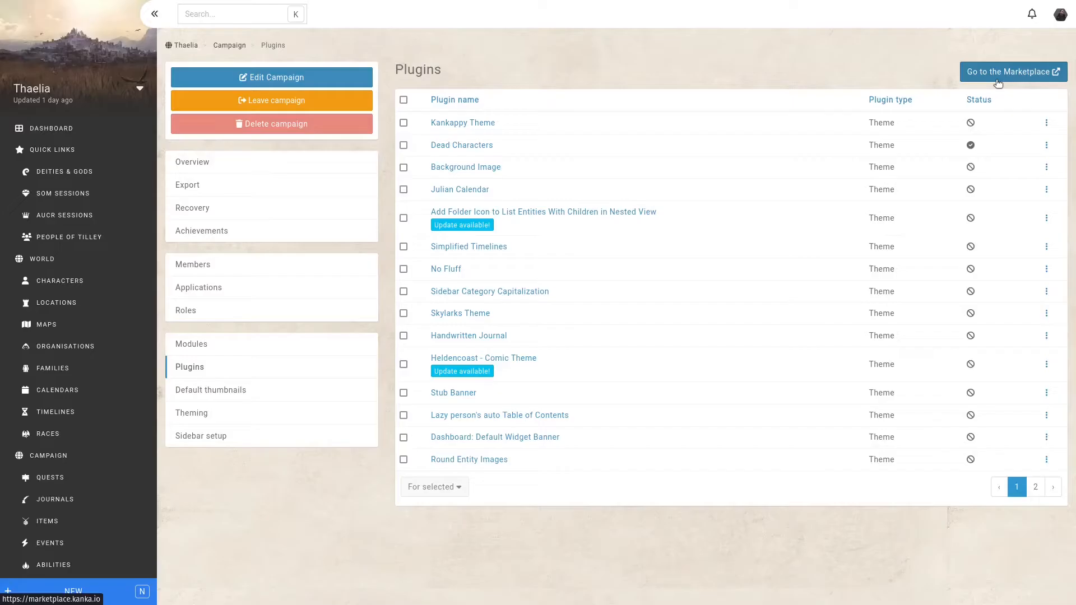
# - Install The Morleying theme plugin from the Marketplace into the Thaelia campaign
pyautogui.click(1011, 71)
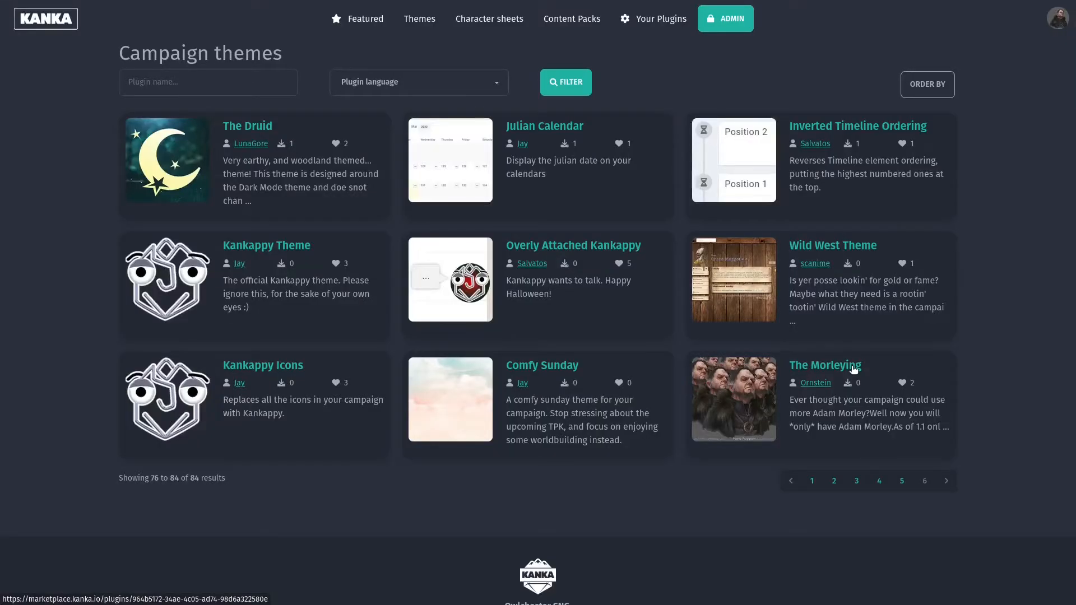
pyautogui.click(824, 365)
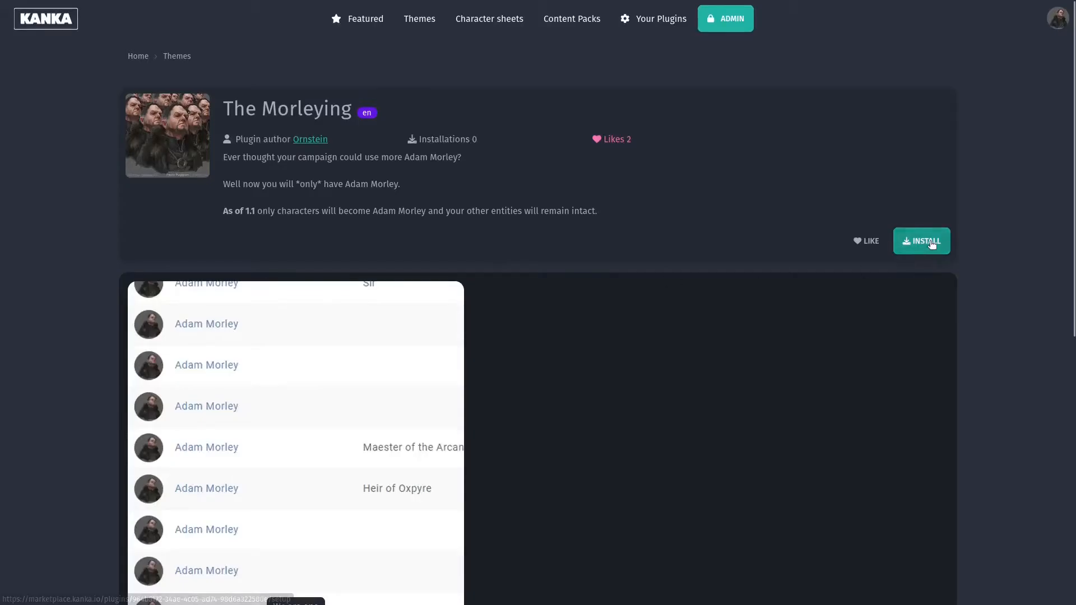
pyautogui.moveTo(945, 248)
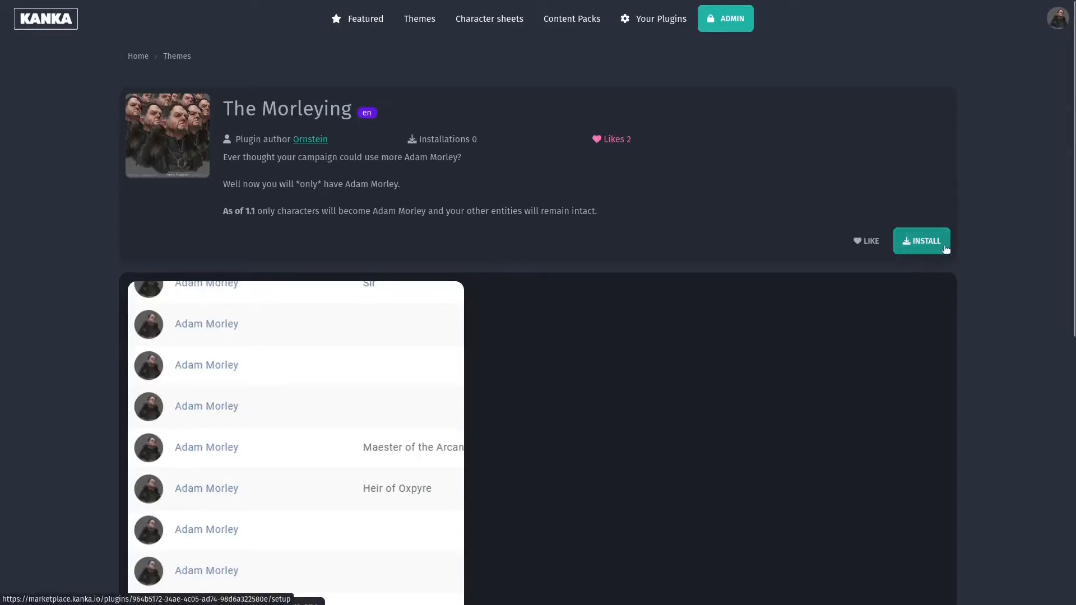
pyautogui.click(921, 241)
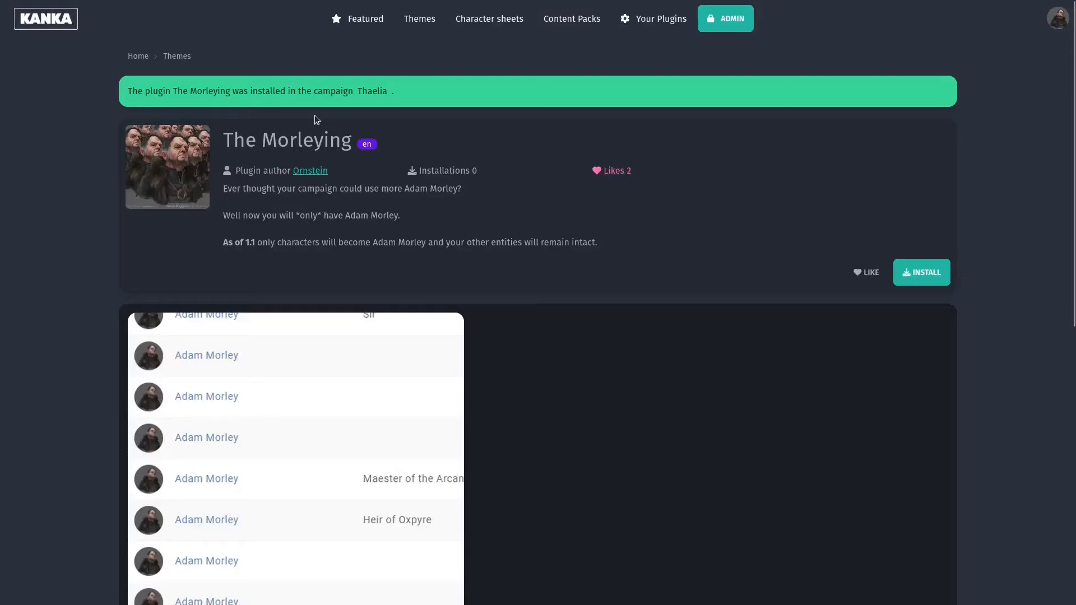
pyautogui.moveTo(377, 97)
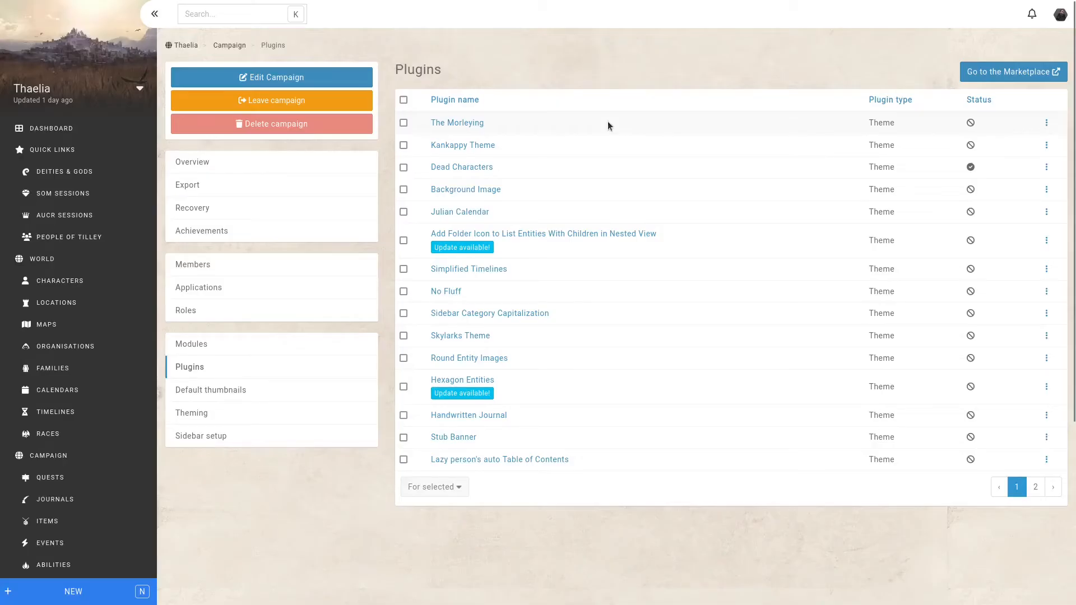
pyautogui.moveTo(604, 131)
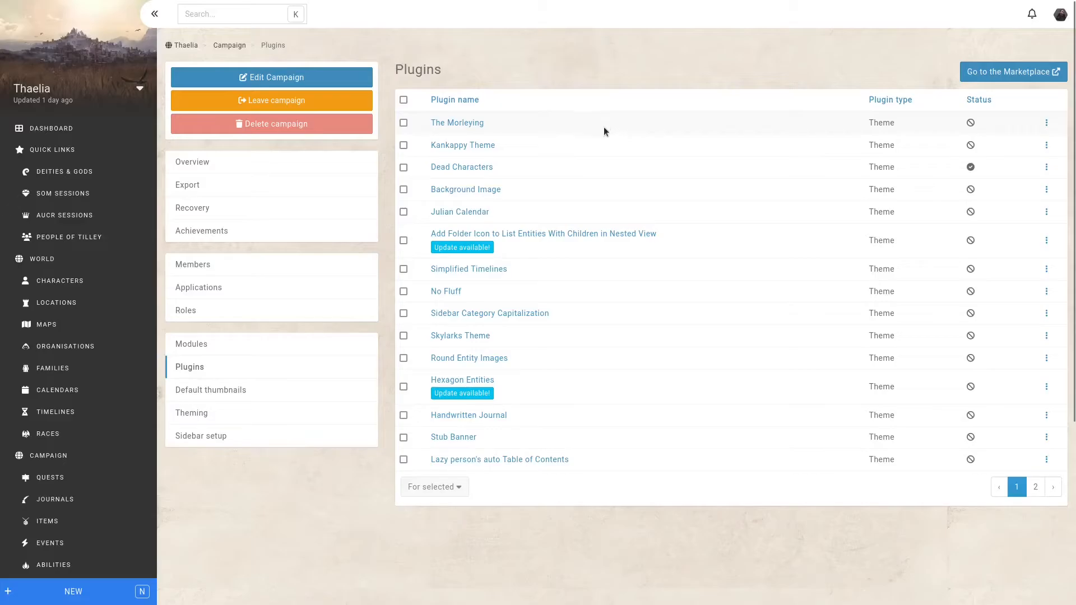
pyautogui.moveTo(406, 131)
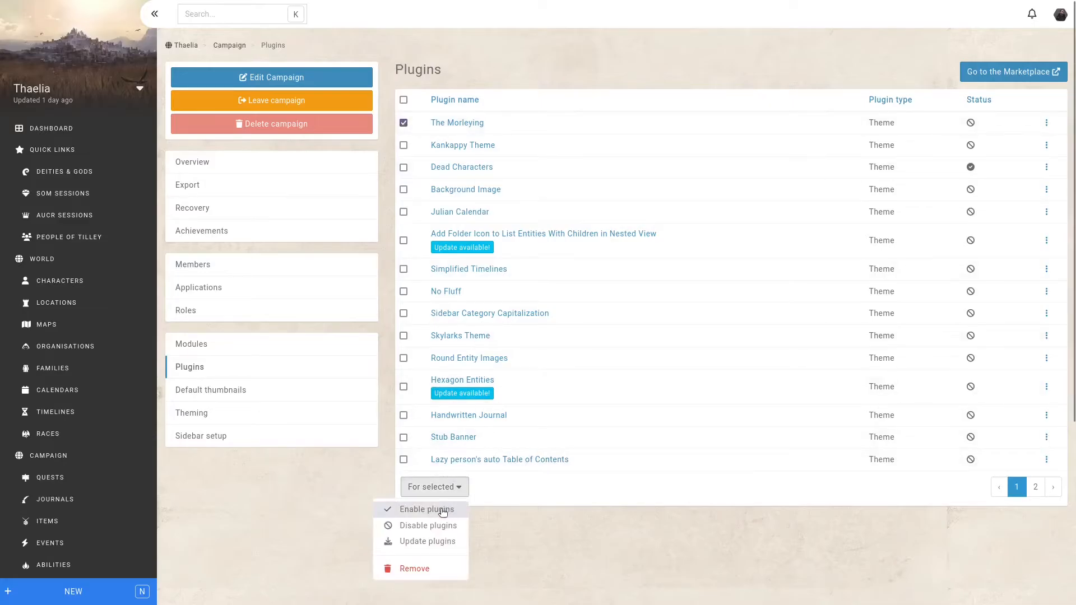
# - Enable The Morleying plugin so every character appears as Adam Morley
pyautogui.click(426, 509)
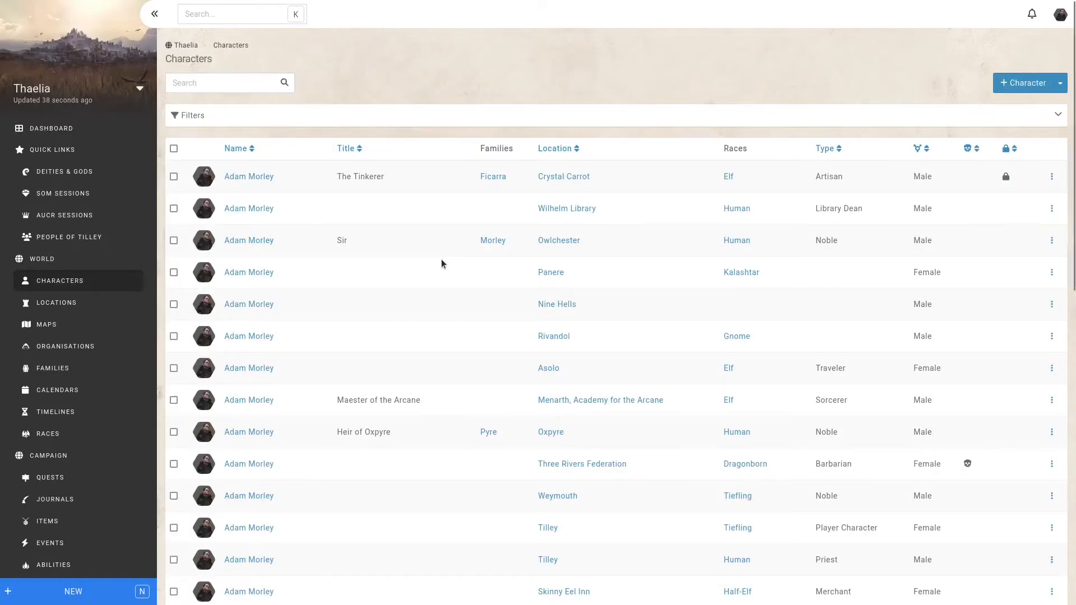
pyautogui.moveTo(425, 281)
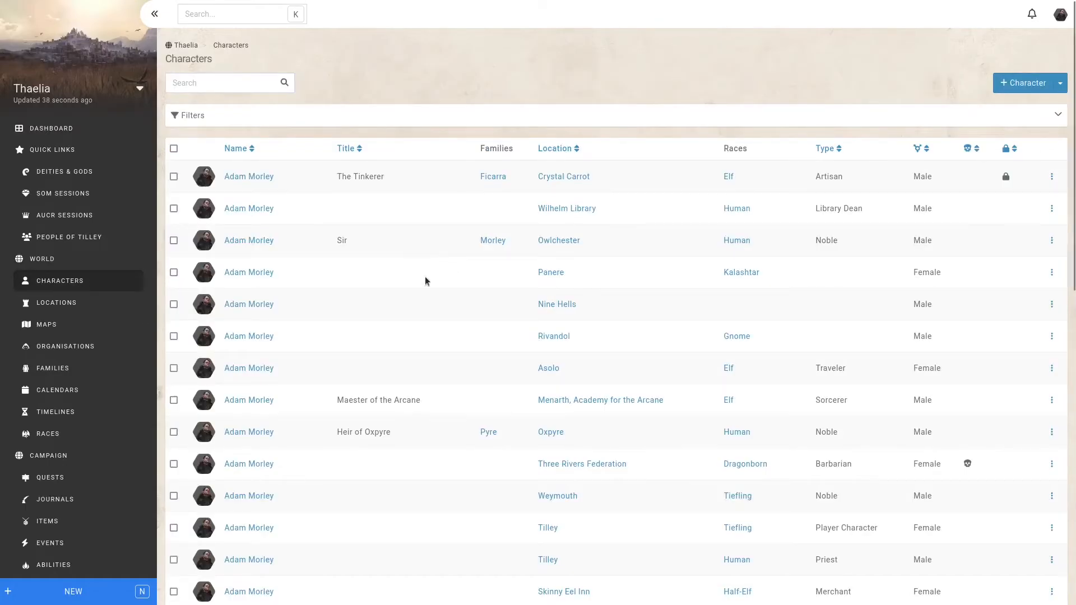
pyautogui.moveTo(201, 340)
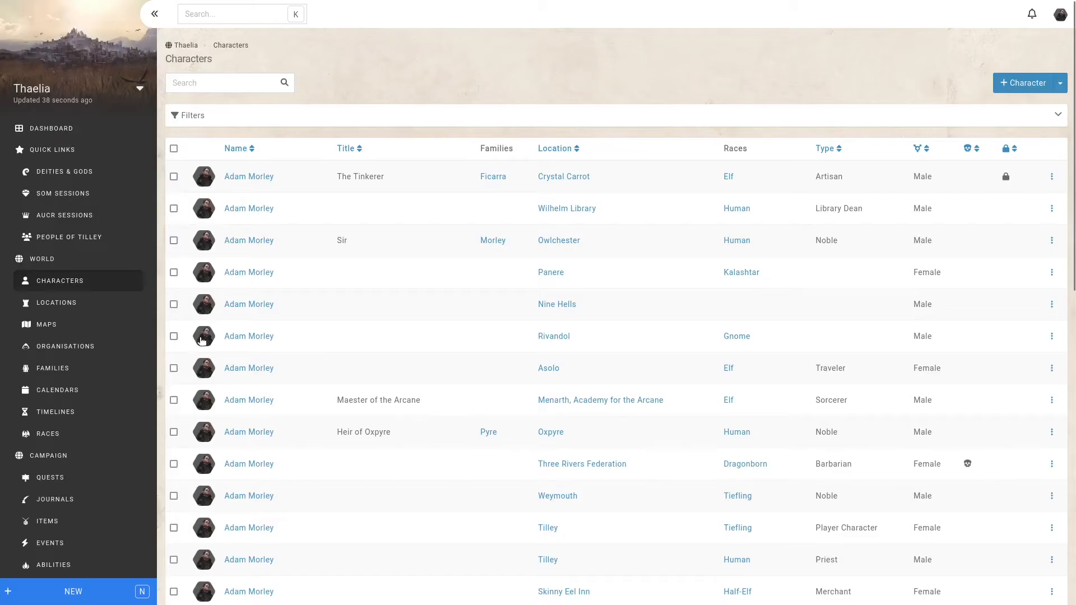